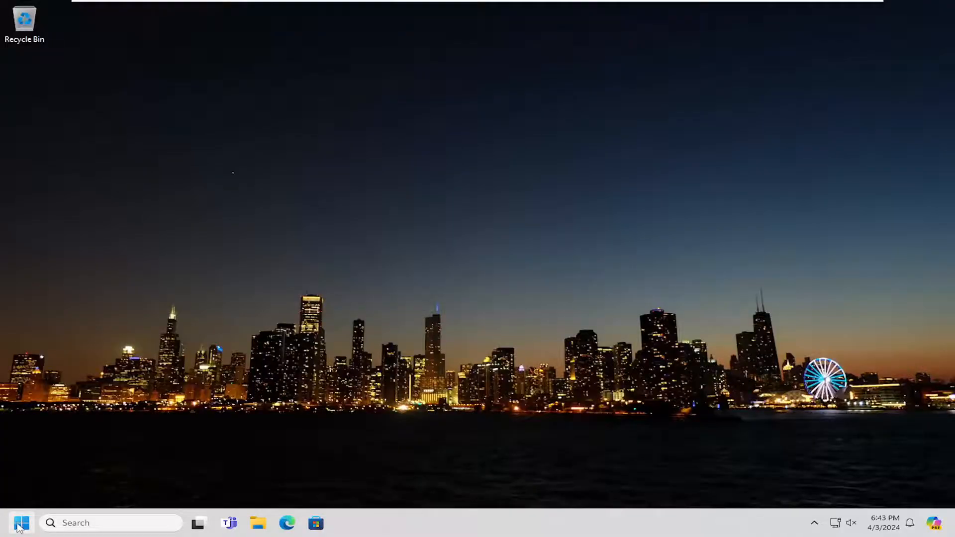
Search the Start menu for "device Manager" to launch Device Manager.
click(21, 523)
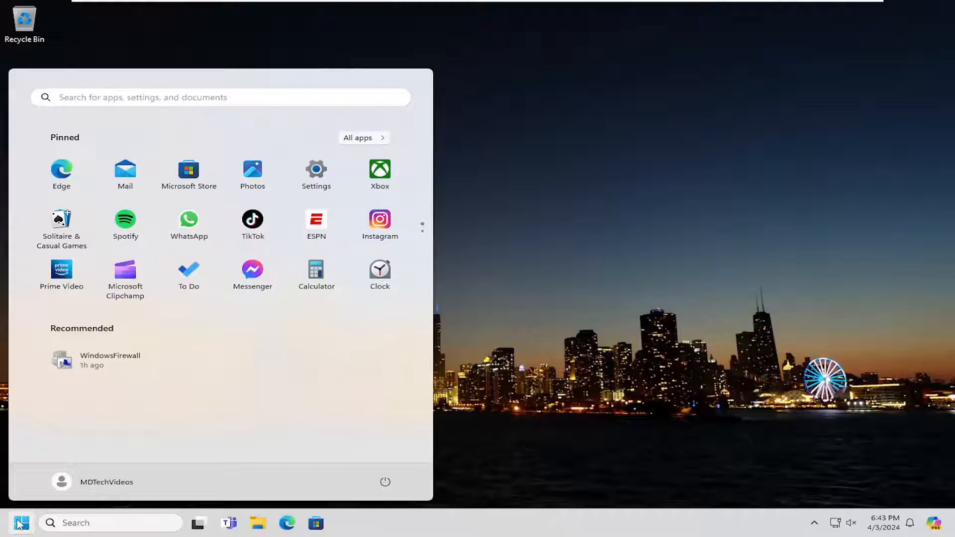
text(device Manager)
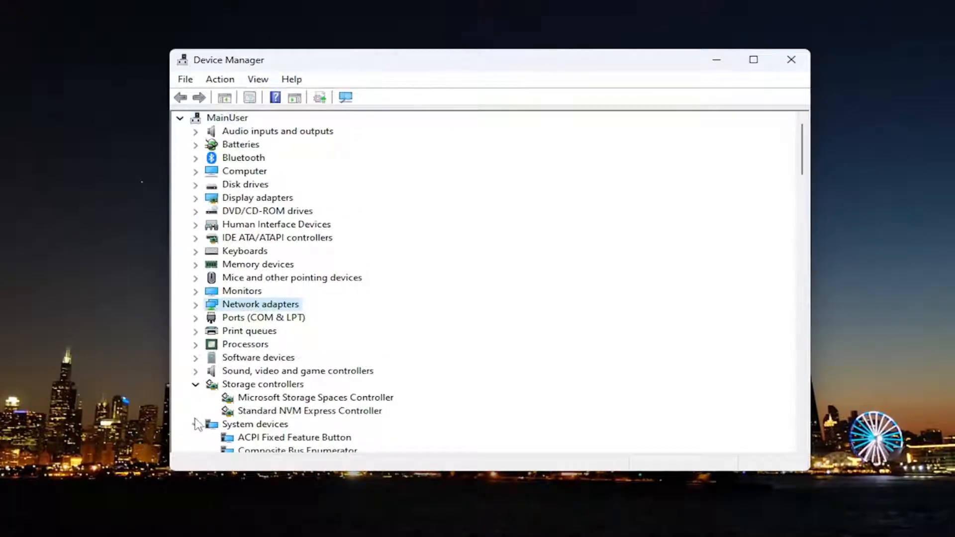
Rescan Network adapters for hardware changes, then close Device Manager.
right_click(260, 304)
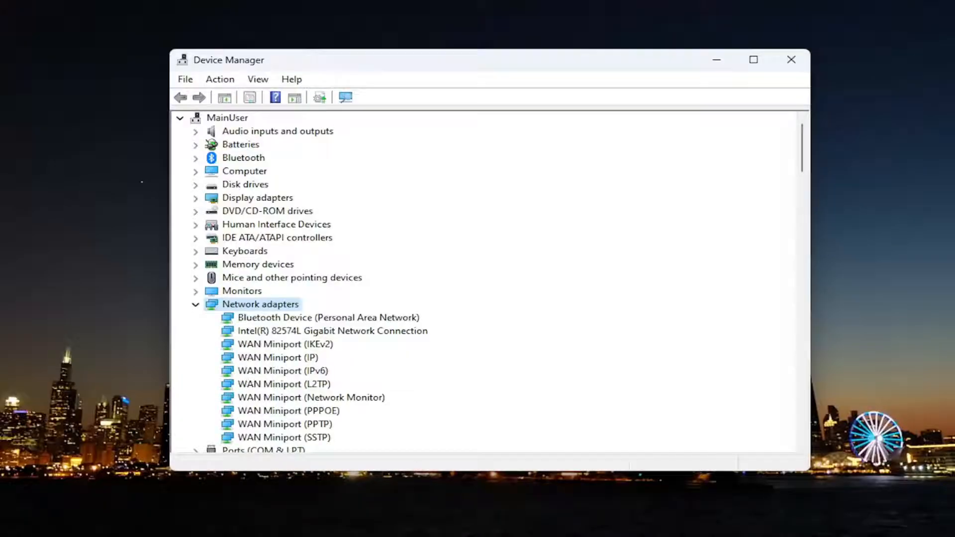
click(790, 60)
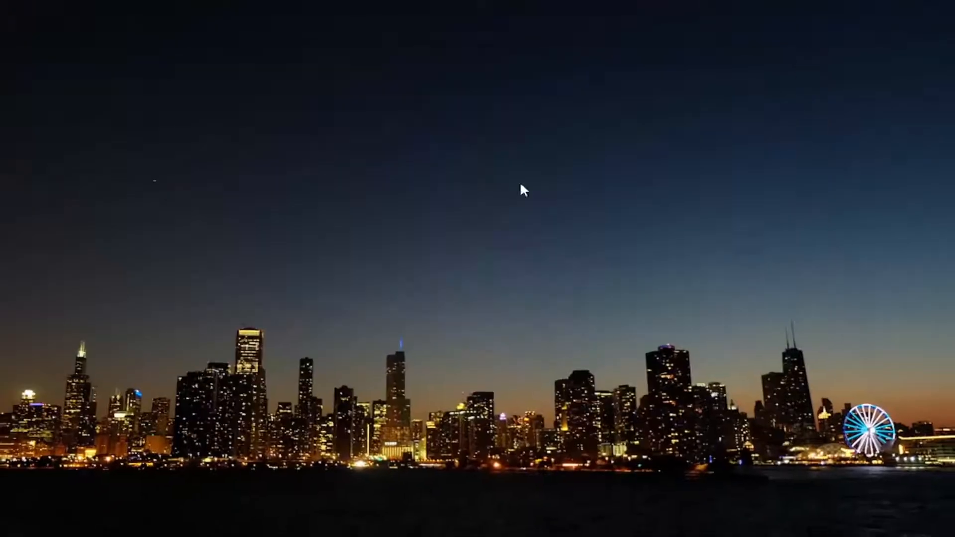
Search the Start menu for "network reset" and open the Network reset settings page.
click(20, 522)
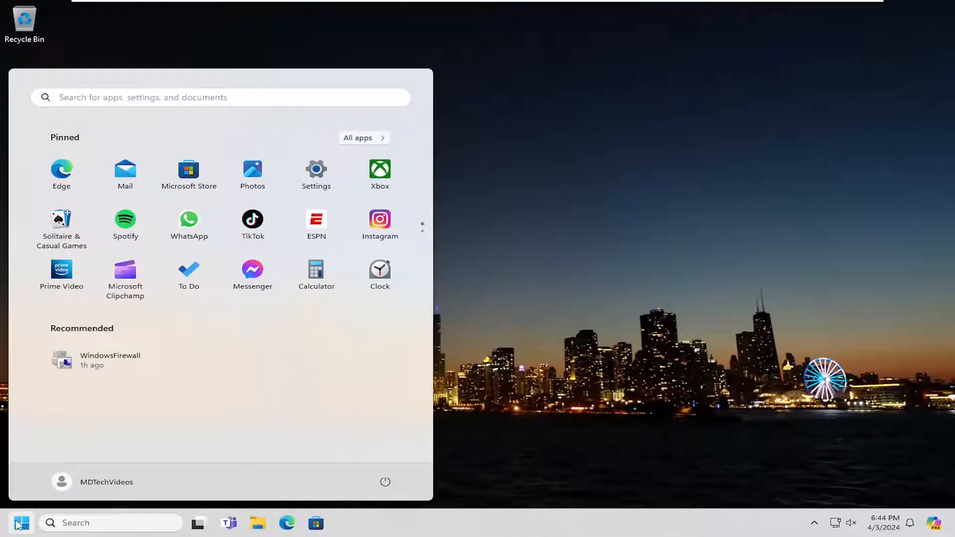
text(network reset)
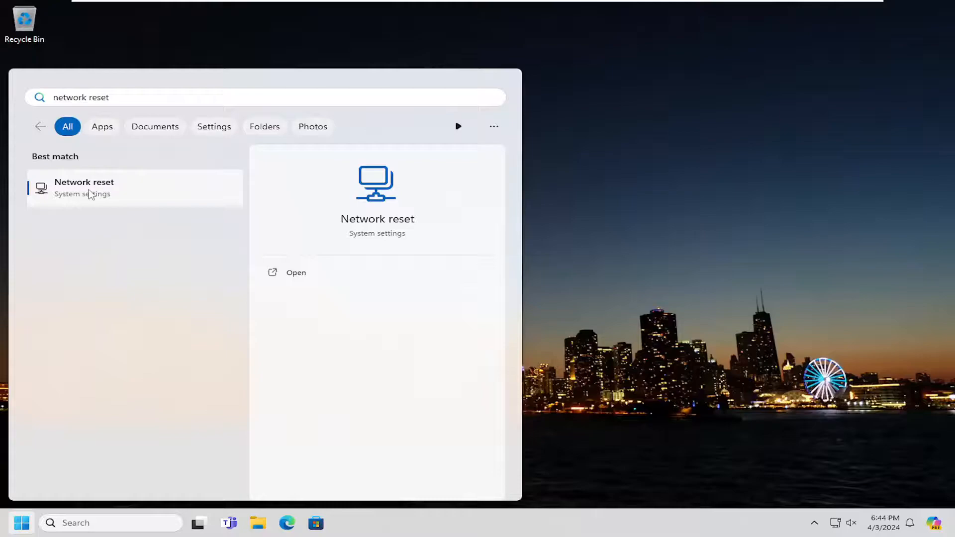
click(84, 188)
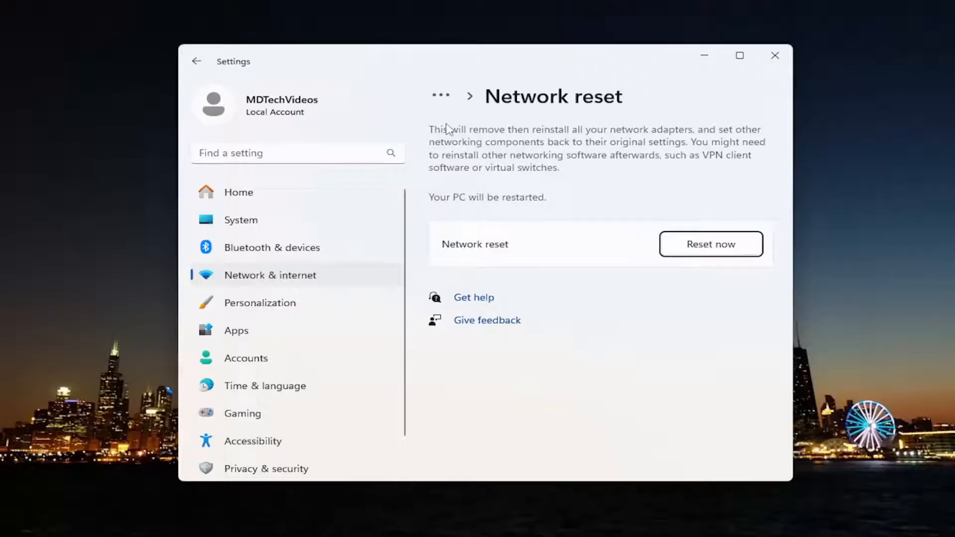
mouse_move(551, 180)
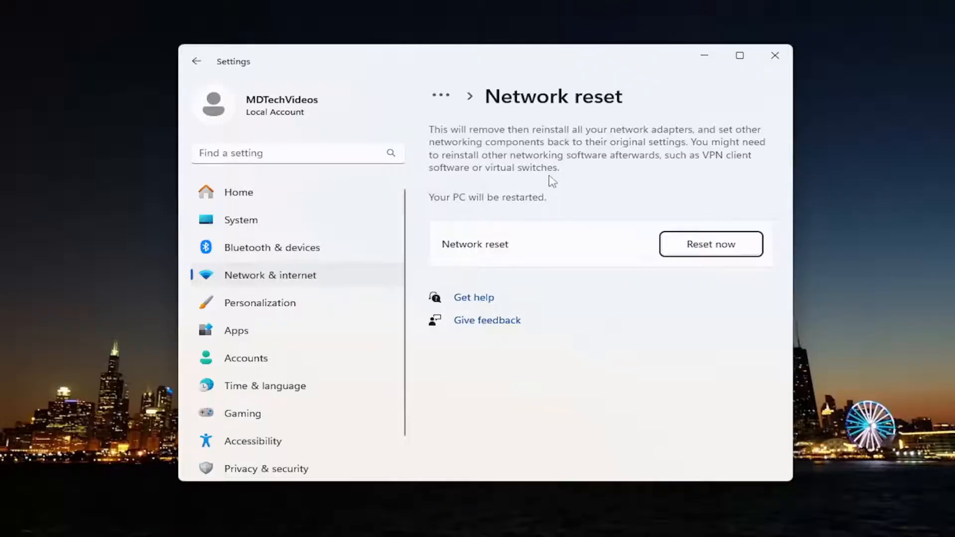
mouse_move(461, 165)
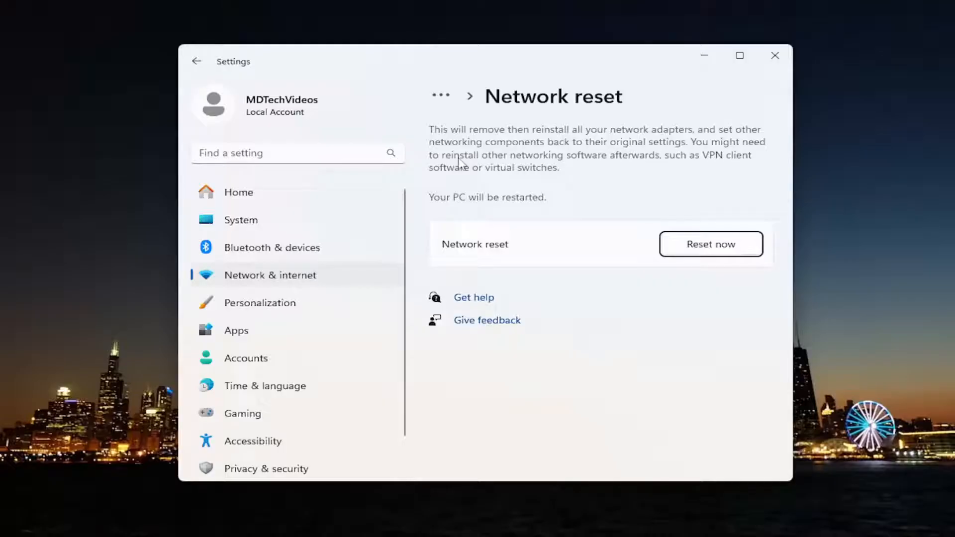
mouse_move(685, 167)
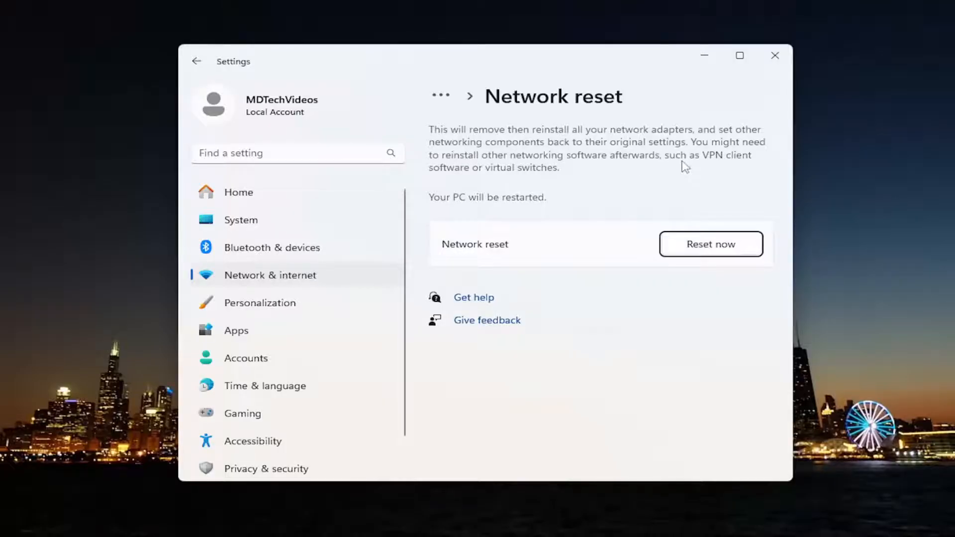
mouse_move(478, 178)
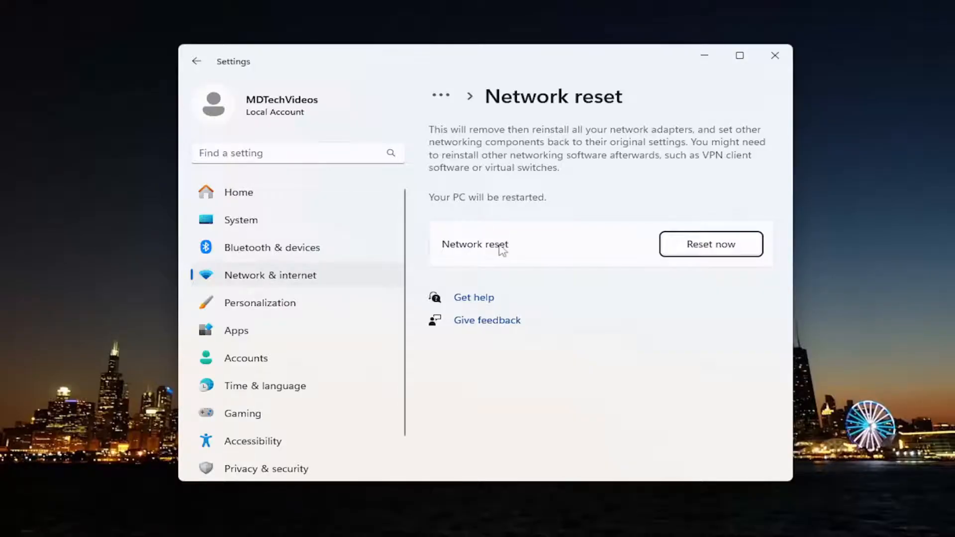
mouse_move(652, 258)
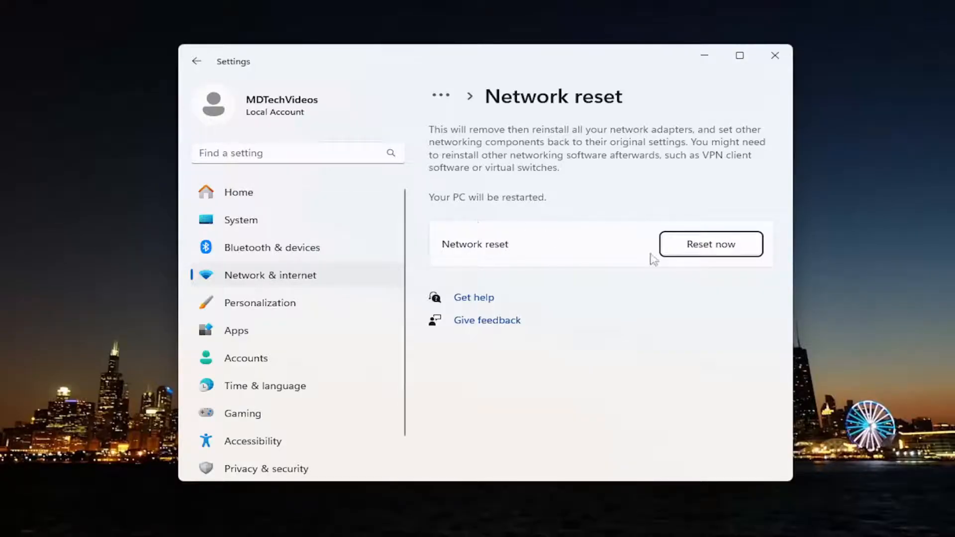
Confirm Reset now, dismiss the 5-minute shutdown notice, and close Settings.
click(709, 244)
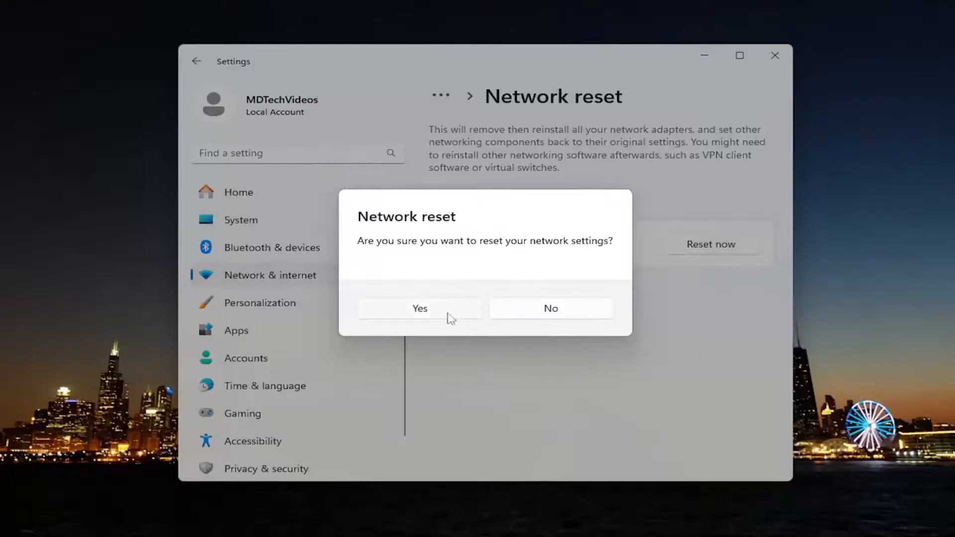
click(420, 309)
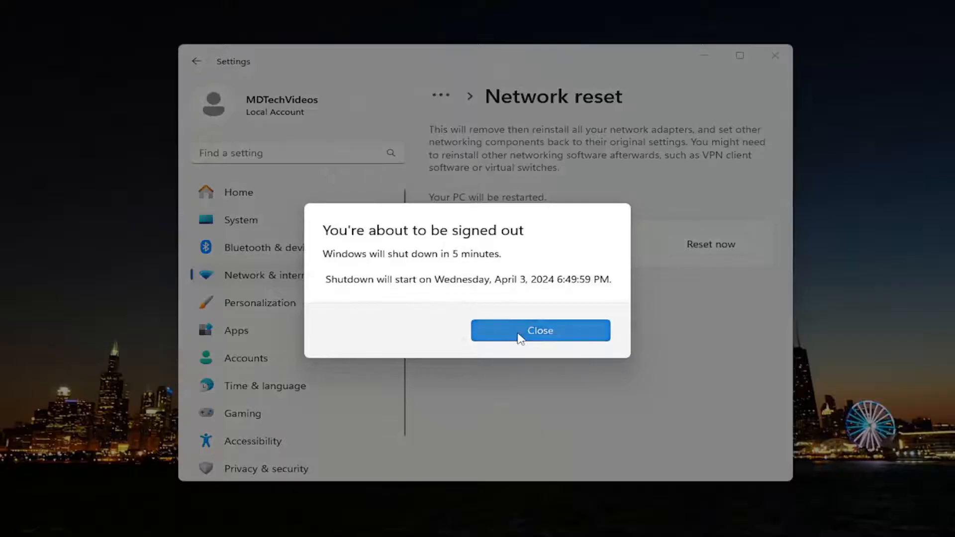
click(539, 330)
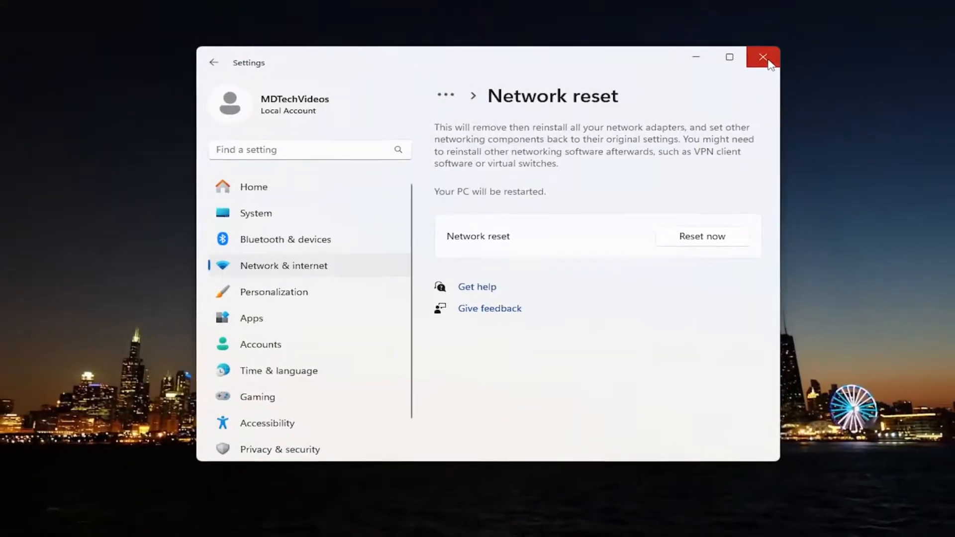
click(763, 57)
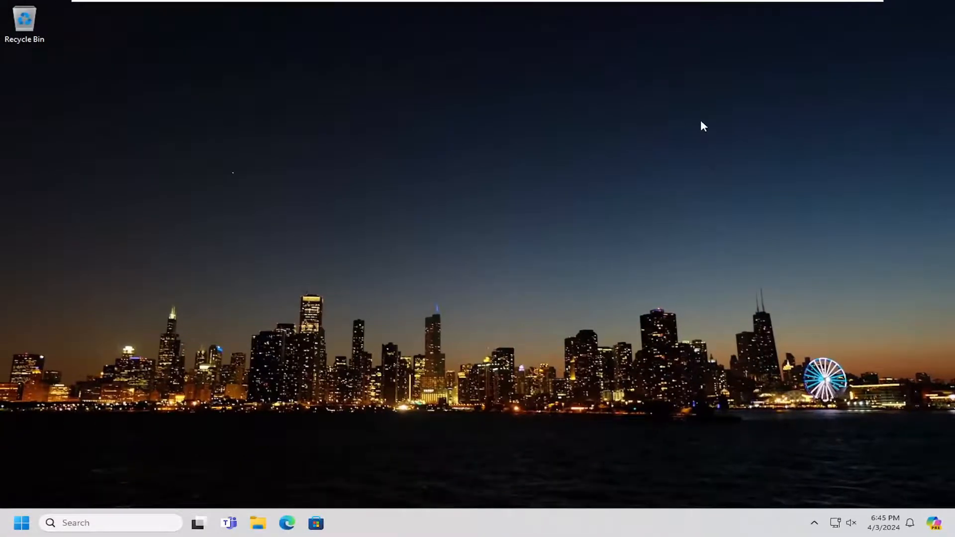
mouse_move(486, 187)
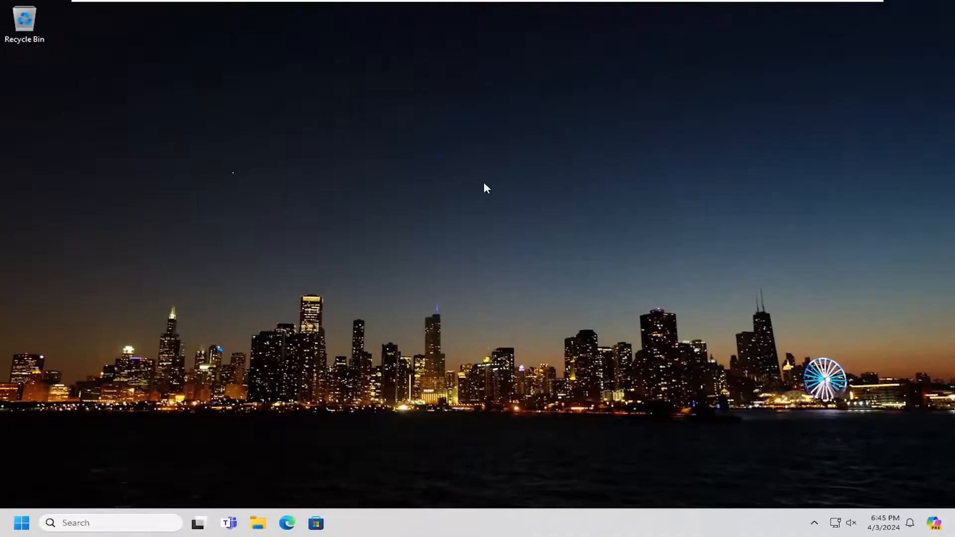